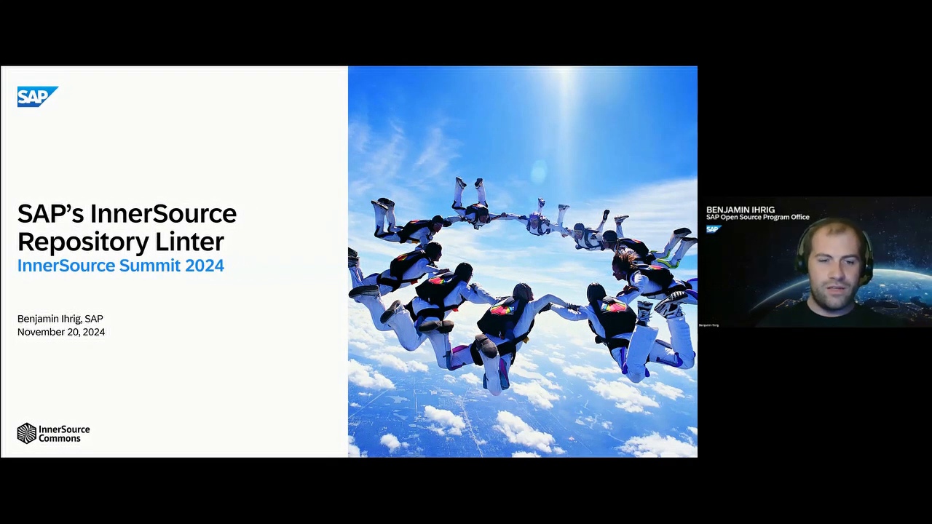
Step: Advance past the Demo slide toward the innersource-linter-demo browser window
{"action": "key", "text": "Right"}
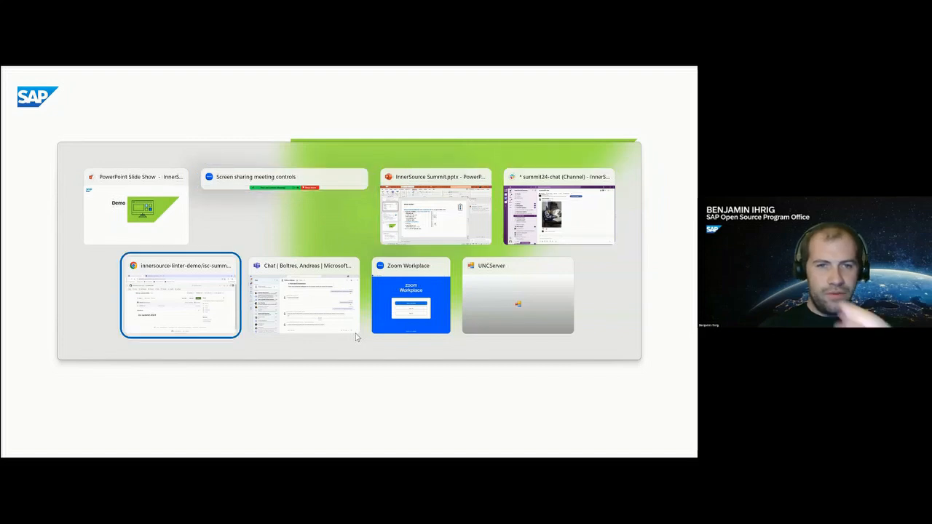
Step: Bring up the isc-summit-2024 repository in Chrome, then the 'GitHub Apps - InnerSource Linter' tab
{"action": "left_click", "coordinate": [180, 296]}
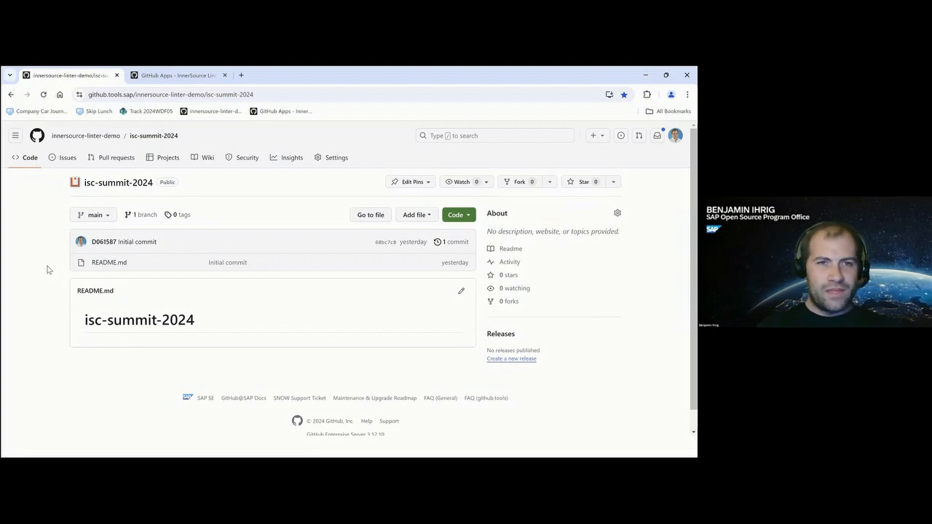
{"action": "left_click", "coordinate": [178, 75]}
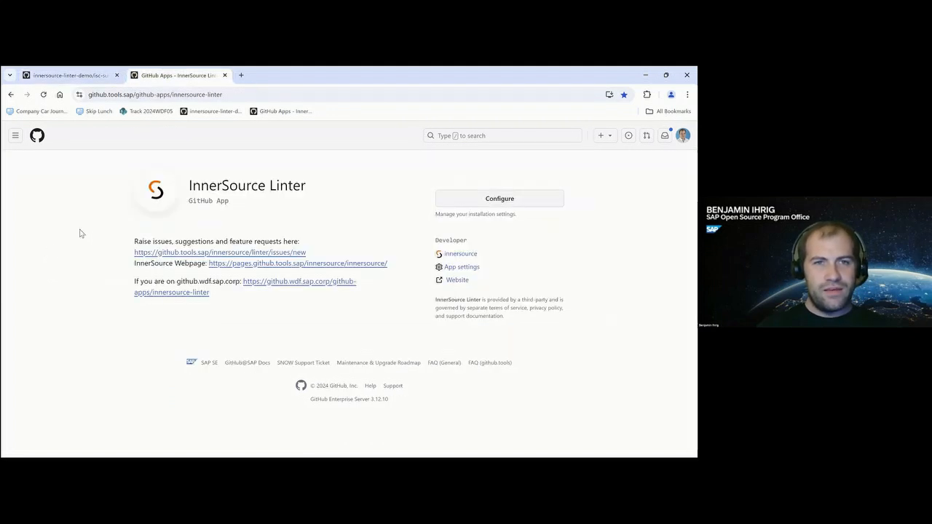
{"action": "mouse_move", "coordinate": [242, 190]}
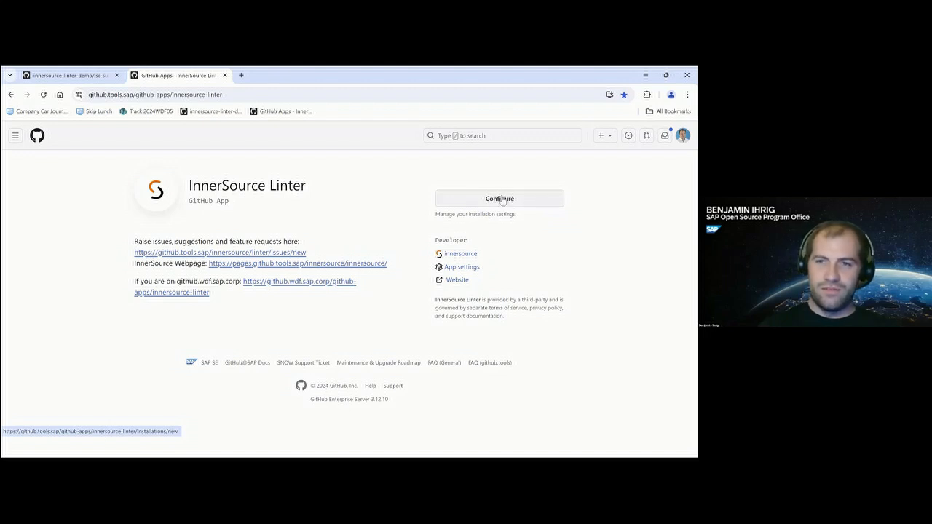
Step: Save innersource-linter-demo installation access as only isc-summit-2024, then return to that repository
{"action": "left_click", "coordinate": [500, 198]}
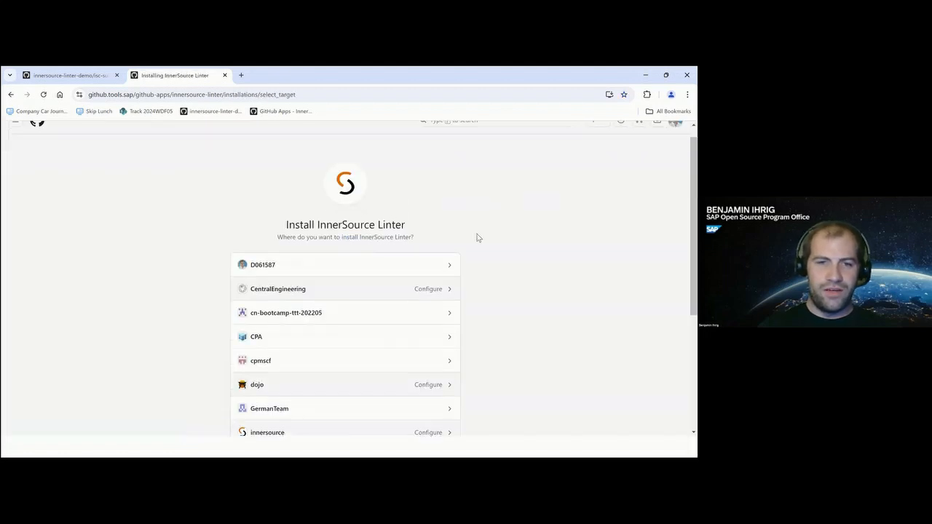
{"action": "scroll", "scroll_direction": "down", "scroll_amount": 3}
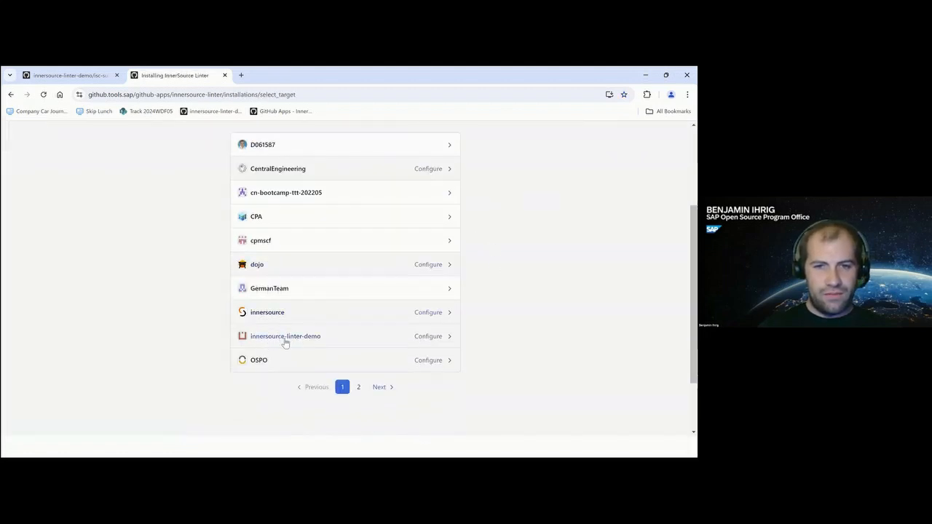
{"action": "left_click", "coordinate": [428, 335]}
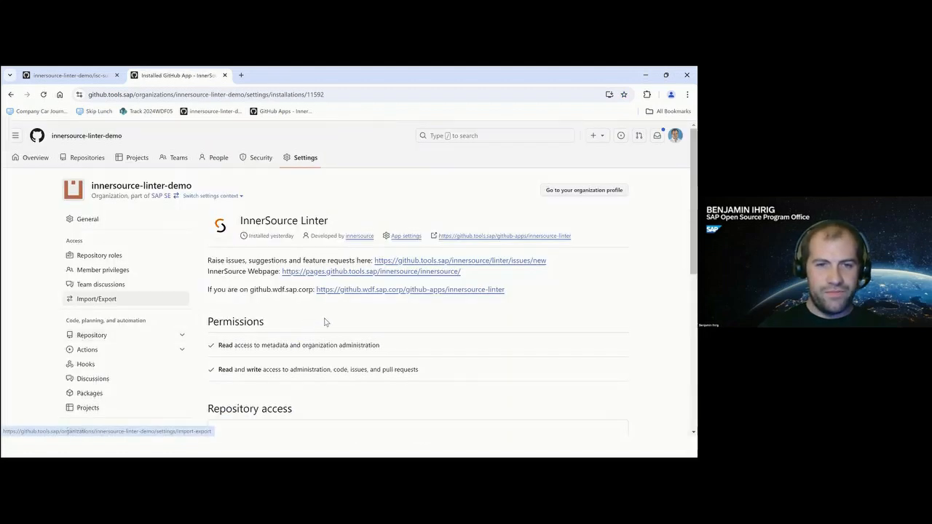
{"action": "scroll", "scroll_direction": "down", "scroll_amount": 3}
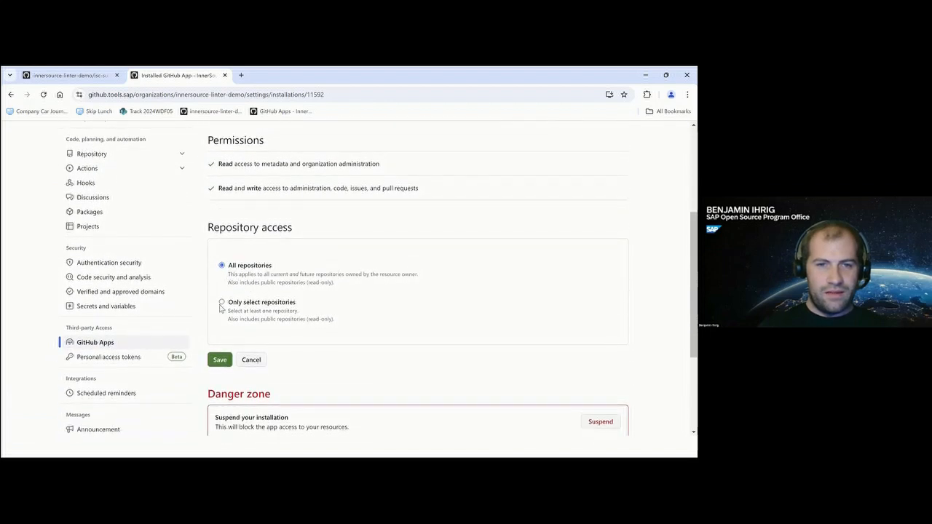
{"action": "left_click", "coordinate": [222, 302]}
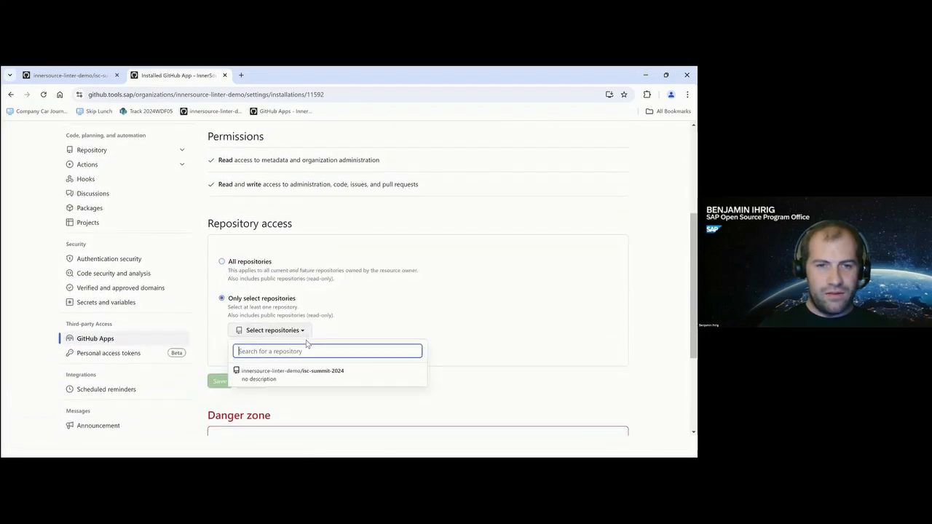
{"action": "left_click", "coordinate": [293, 374]}
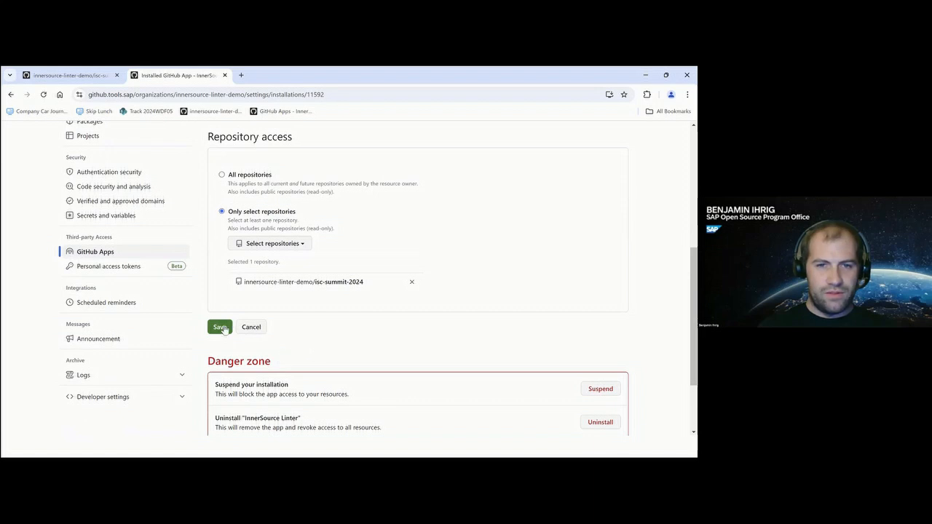
{"action": "left_click", "coordinate": [219, 327]}
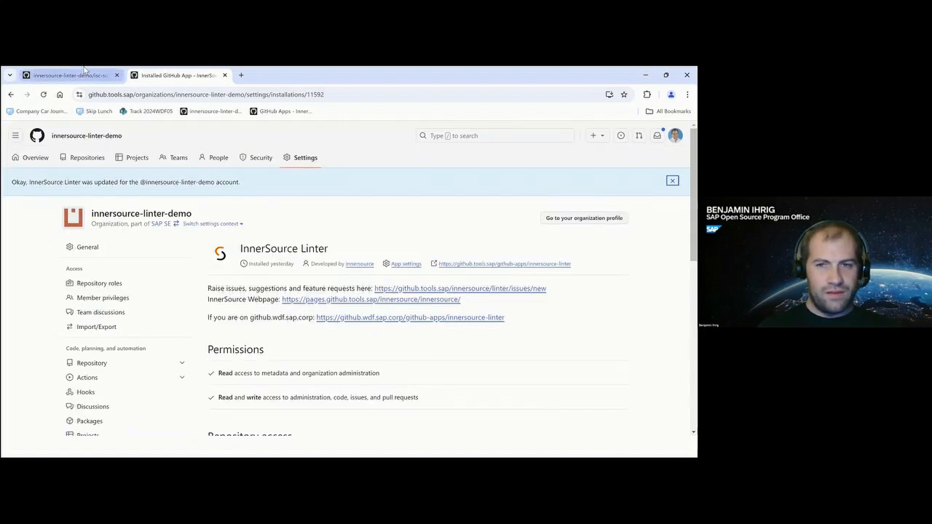
{"action": "left_click", "coordinate": [69, 75]}
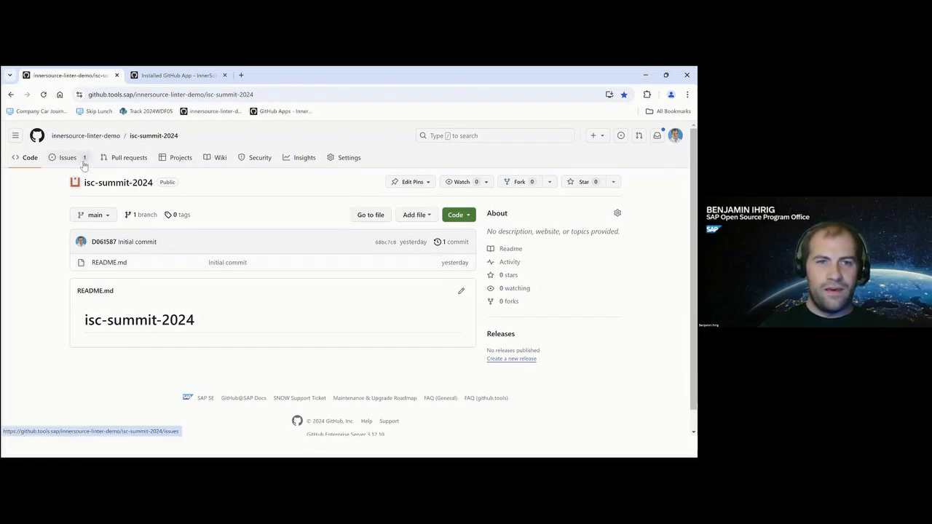
Step: Open the isc-summit-2024 Issues tab showing the InnerSource Linter Dashboard issue
{"action": "left_click", "coordinate": [67, 157]}
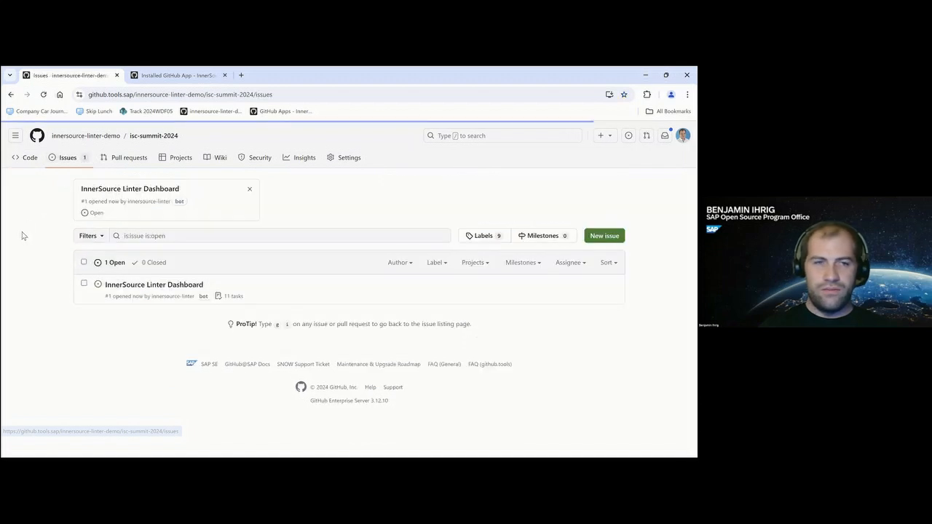
{"action": "mouse_move", "coordinate": [154, 285]}
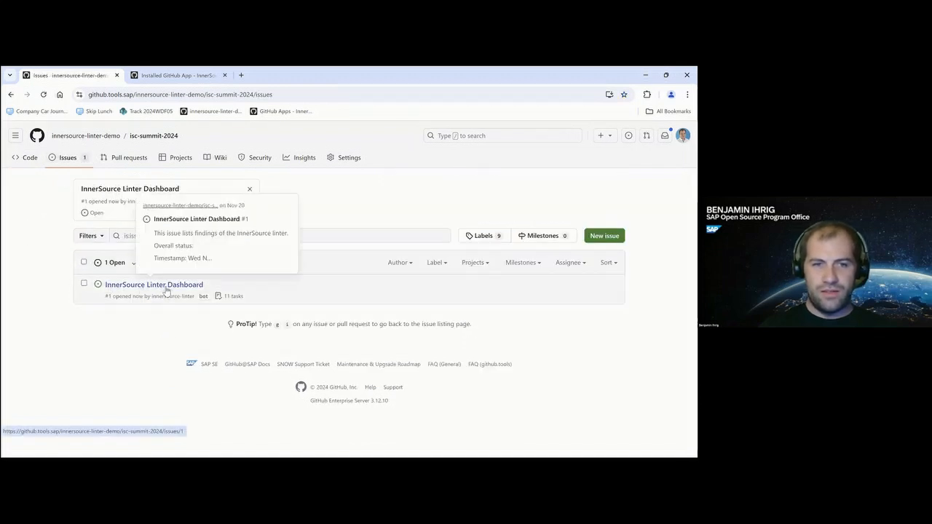
{"action": "mouse_move", "coordinate": [108, 211]}
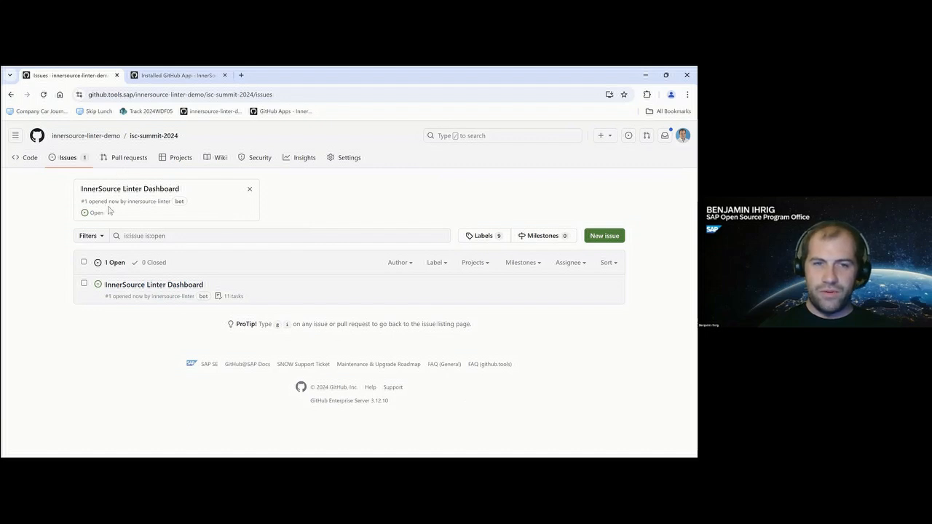
{"action": "mouse_move", "coordinate": [151, 201]}
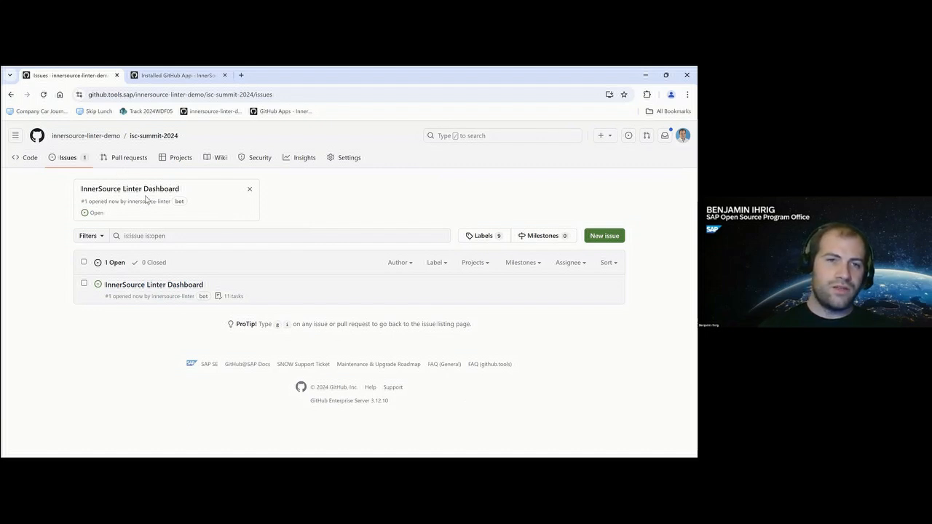
Step: Open the InnerSource Linter Dashboard issue and highlight the Repository visibility rule
{"action": "left_click", "coordinate": [130, 188]}
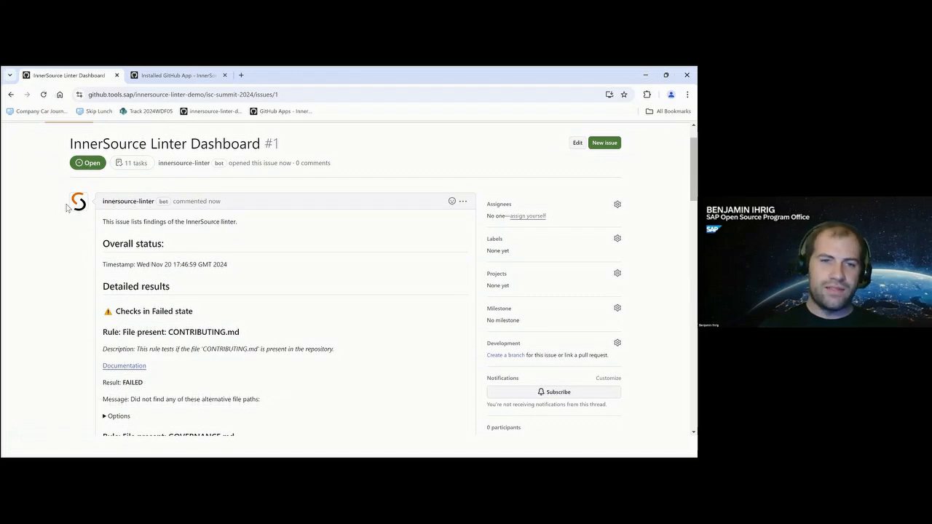
{"action": "scroll", "scroll_direction": "down", "scroll_amount": 3}
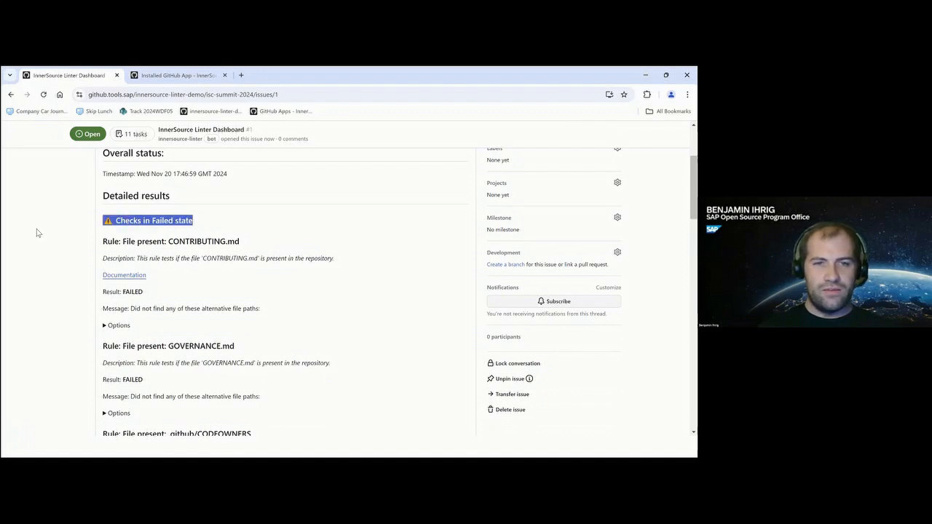
{"action": "scroll", "scroll_direction": "down", "scroll_amount": 3}
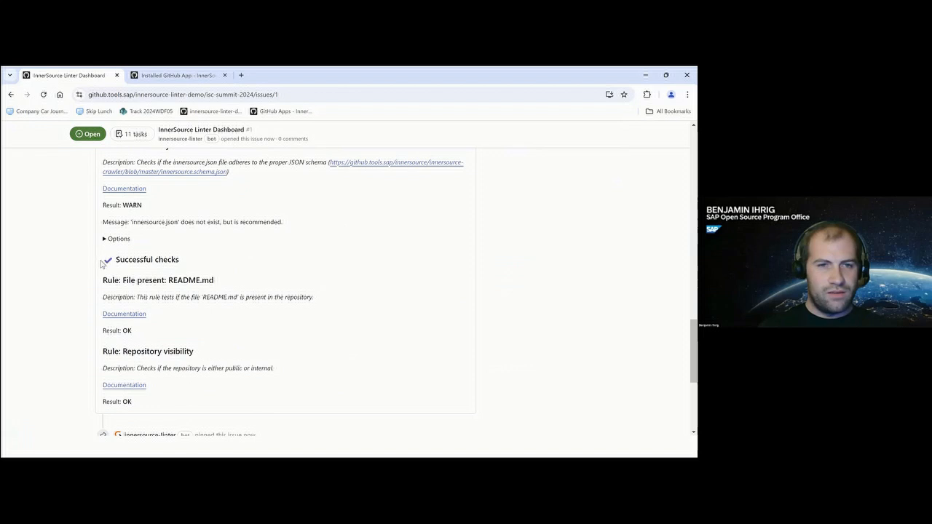
{"action": "double_click", "coordinate": [190, 281]}
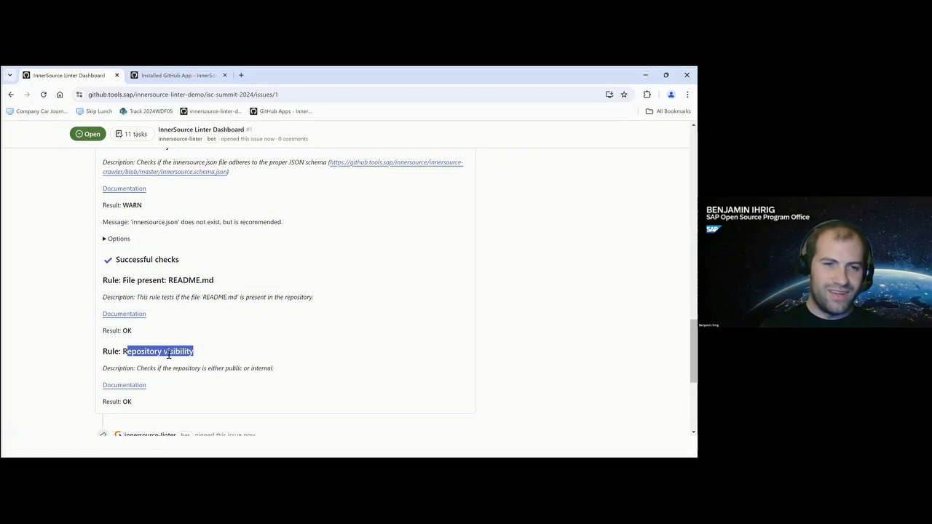
Step: Scroll through the check results and highlight the CONTRIBUTING.md rule's file name
{"action": "scroll", "scroll_direction": "up", "scroll_amount": 3}
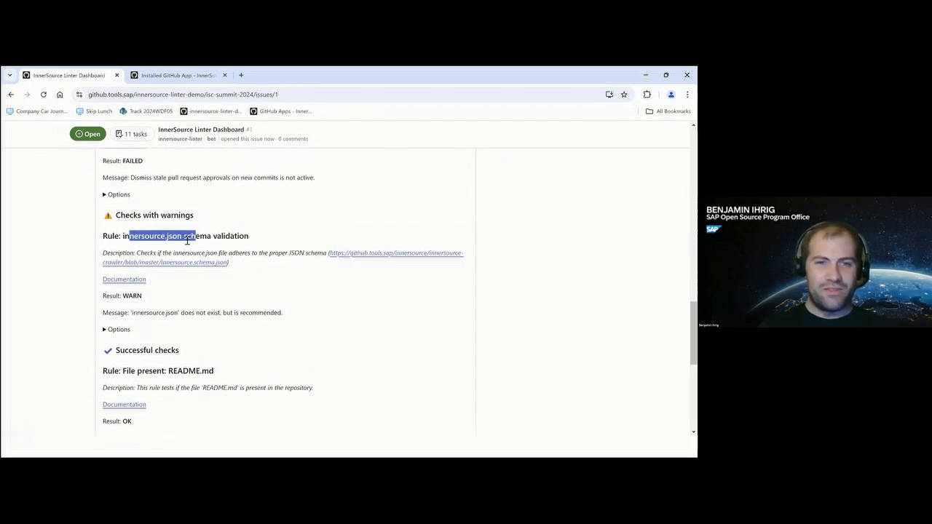
{"action": "scroll", "scroll_direction": "down", "scroll_amount": 3}
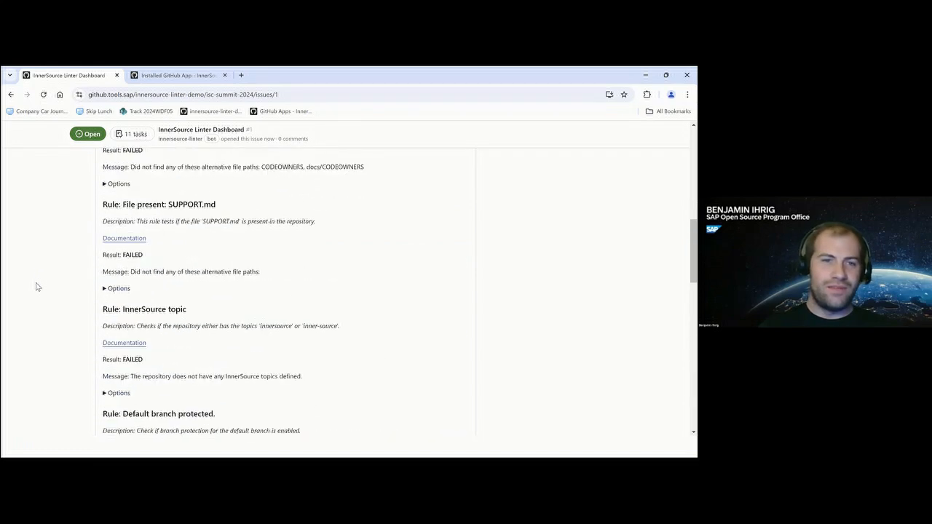
{"action": "scroll", "scroll_direction": "up", "scroll_amount": 3}
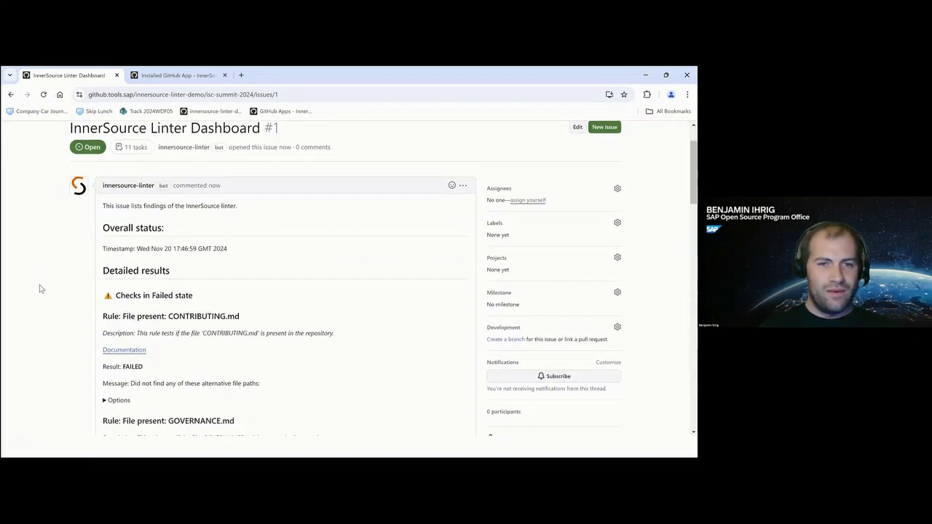
{"action": "scroll", "scroll_direction": "down", "scroll_amount": 3}
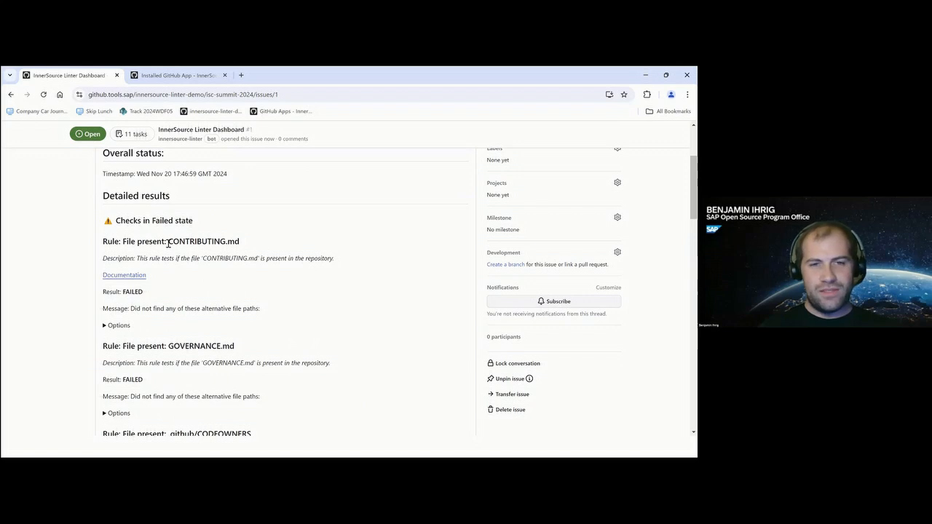
{"action": "double_click", "coordinate": [203, 241]}
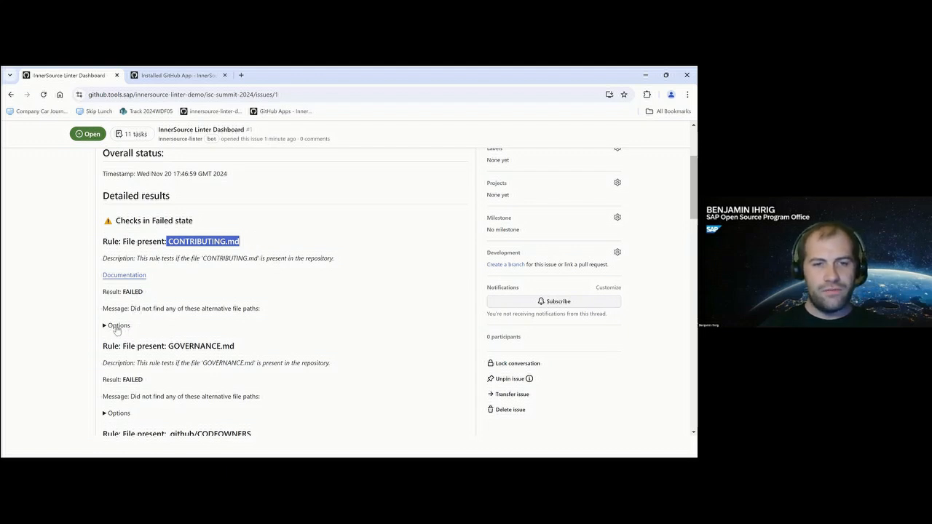
Step: Expand the CONTRIBUTING.md rule's Options and tick 'Fix the Rule'
{"action": "left_click", "coordinate": [117, 326]}
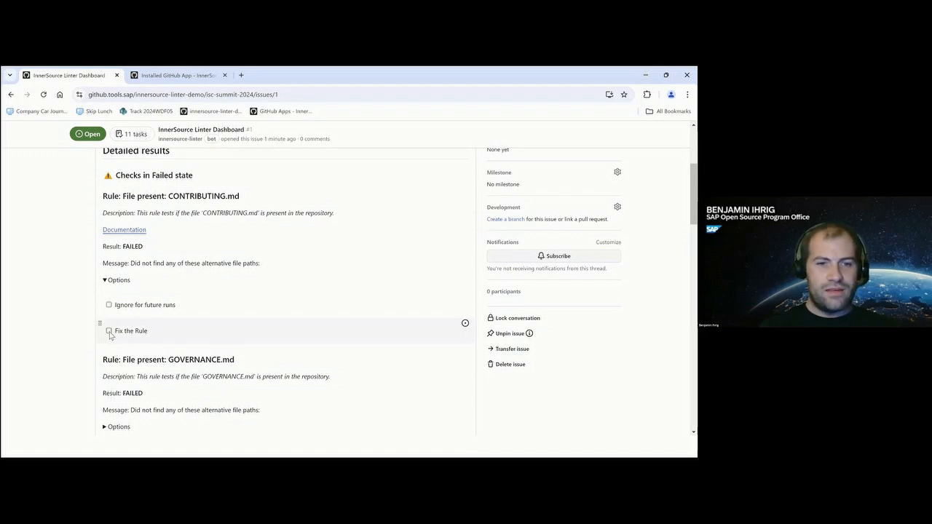
{"action": "left_click", "coordinate": [109, 330]}
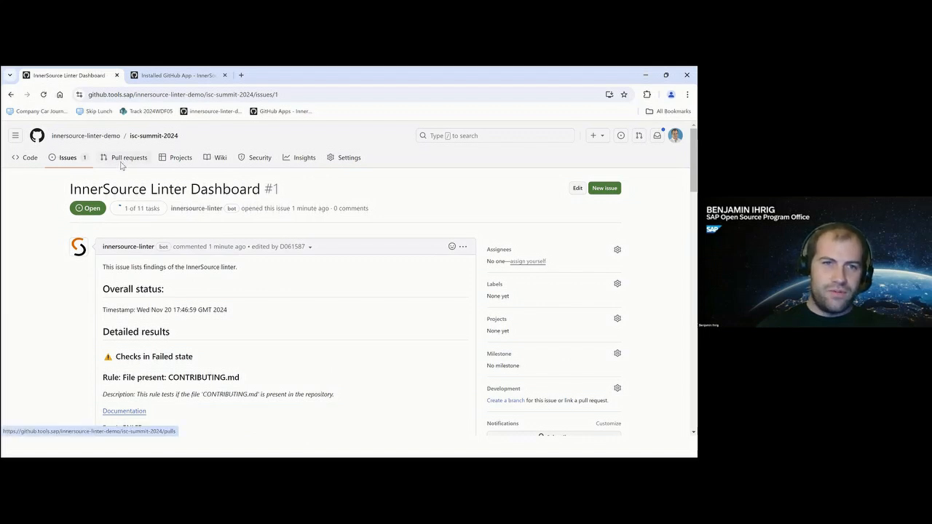
Step: Open pull request 'Provide innersource linter rule fix.' and scroll its CONTRIBUTING.md file diff
{"action": "left_click", "coordinate": [129, 157]}
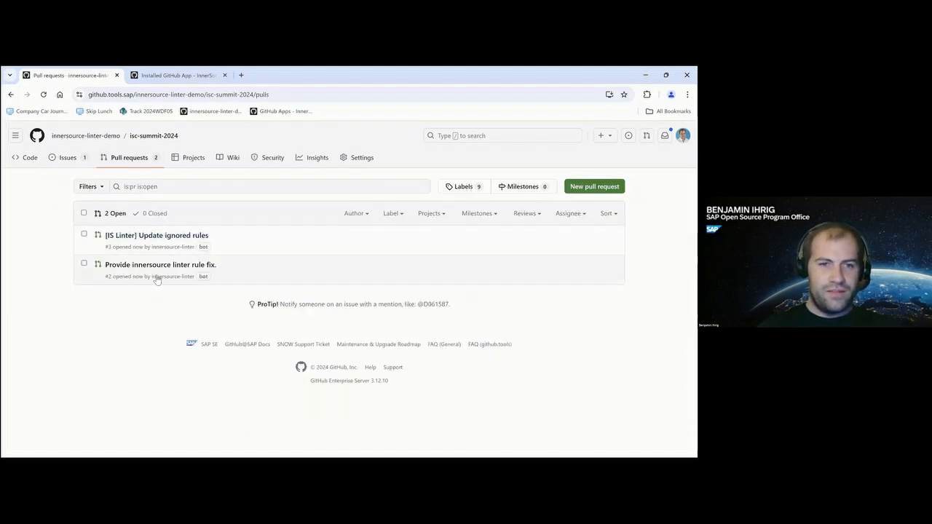
{"action": "mouse_move", "coordinate": [160, 264]}
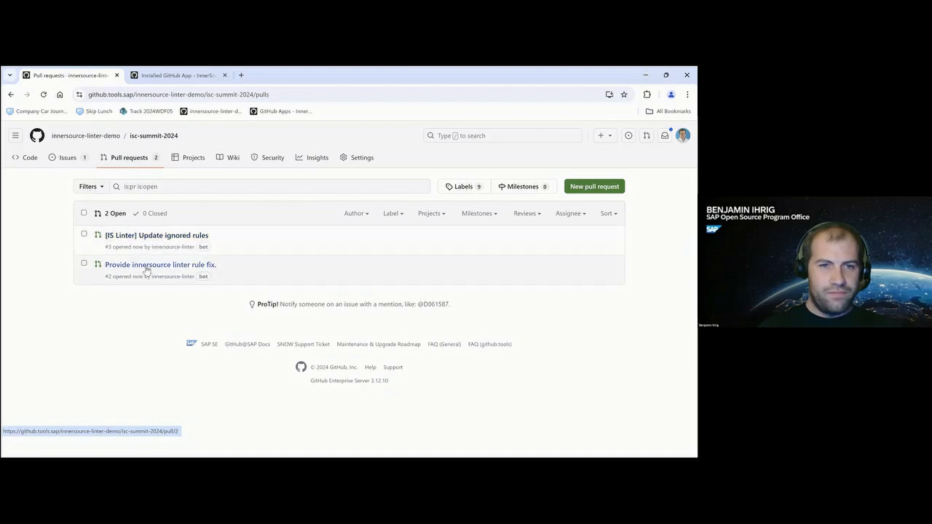
{"action": "left_click", "coordinate": [161, 264]}
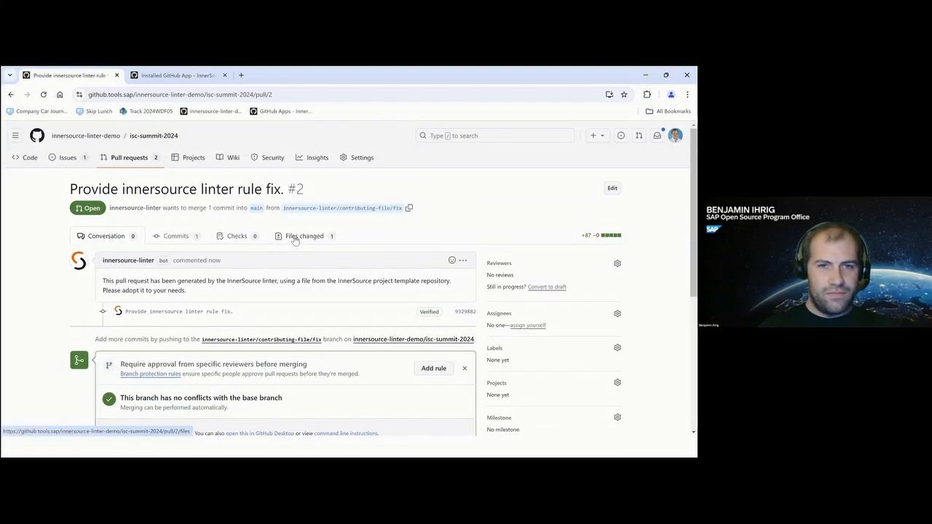
{"action": "left_click", "coordinate": [303, 236]}
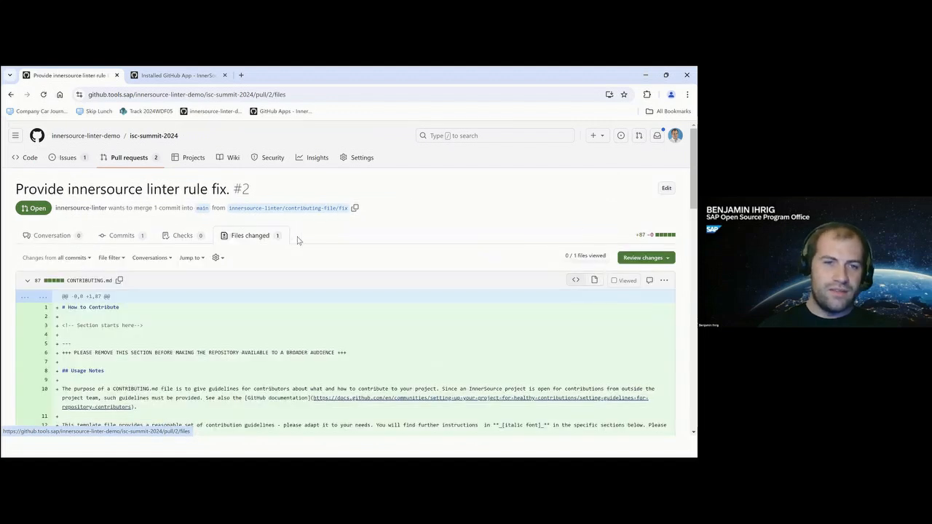
{"action": "scroll", "scroll_direction": "down", "scroll_amount": 3}
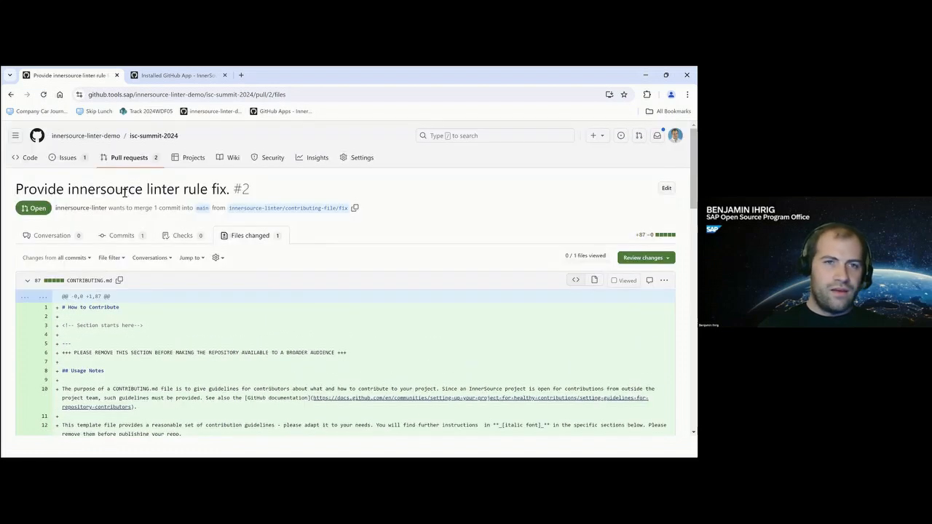
Step: In the Dashboard issue, tick 'Ignore for future runs' for Dismiss stale pull request approvals
{"action": "left_click", "coordinate": [67, 157]}
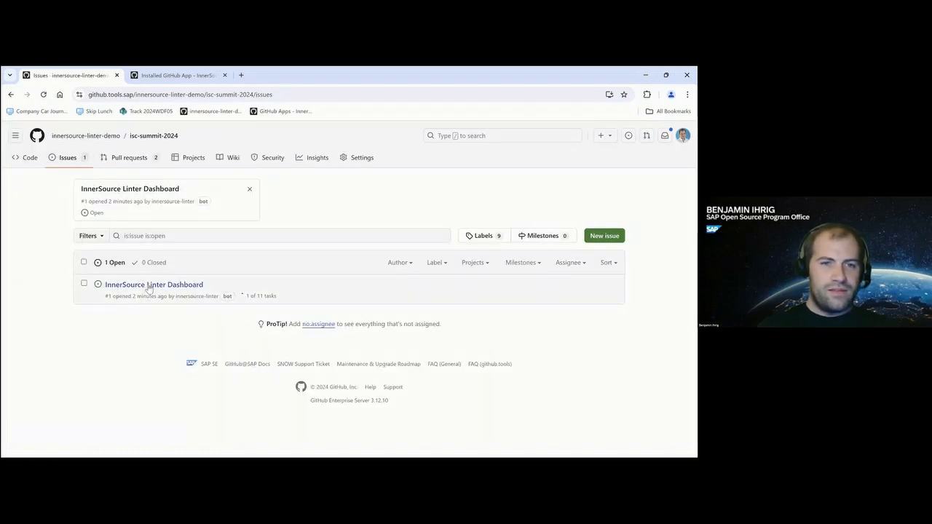
{"action": "left_click", "coordinate": [154, 284]}
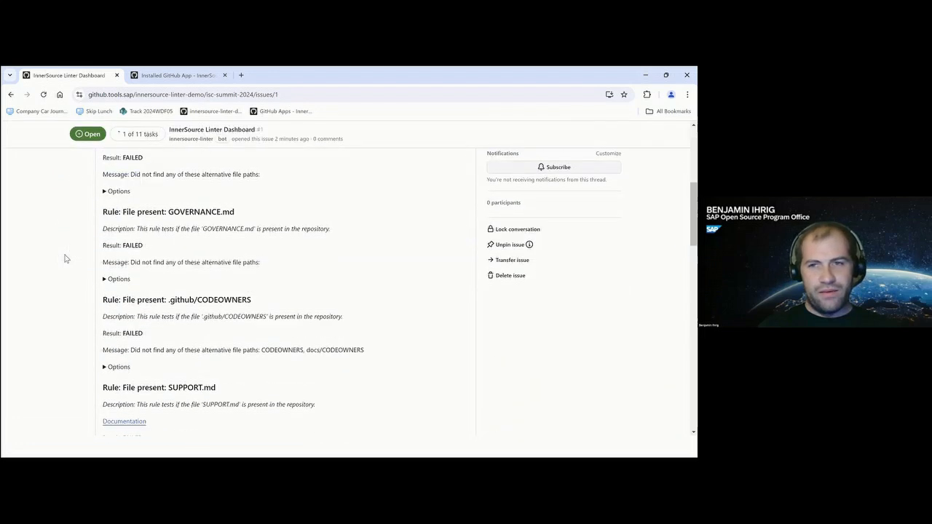
{"action": "scroll", "scroll_direction": "down", "scroll_amount": 3}
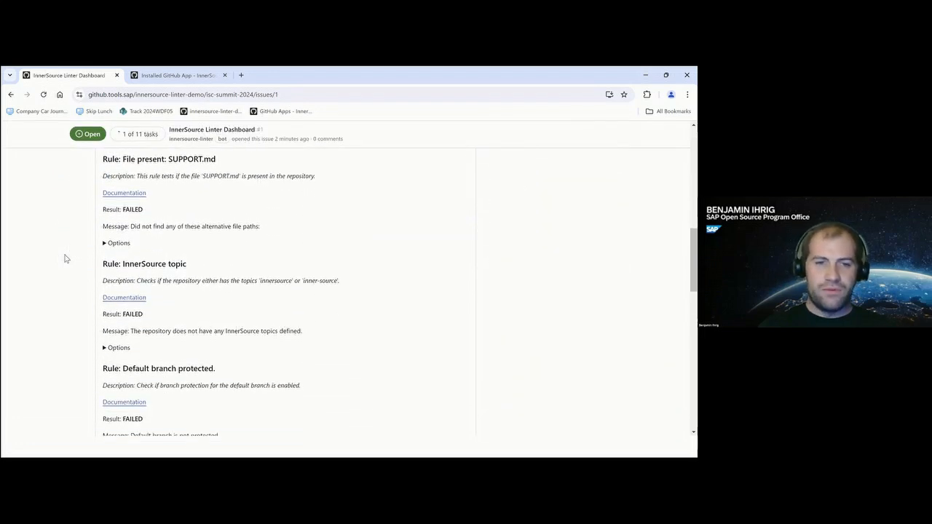
{"action": "scroll", "scroll_direction": "down", "scroll_amount": 3}
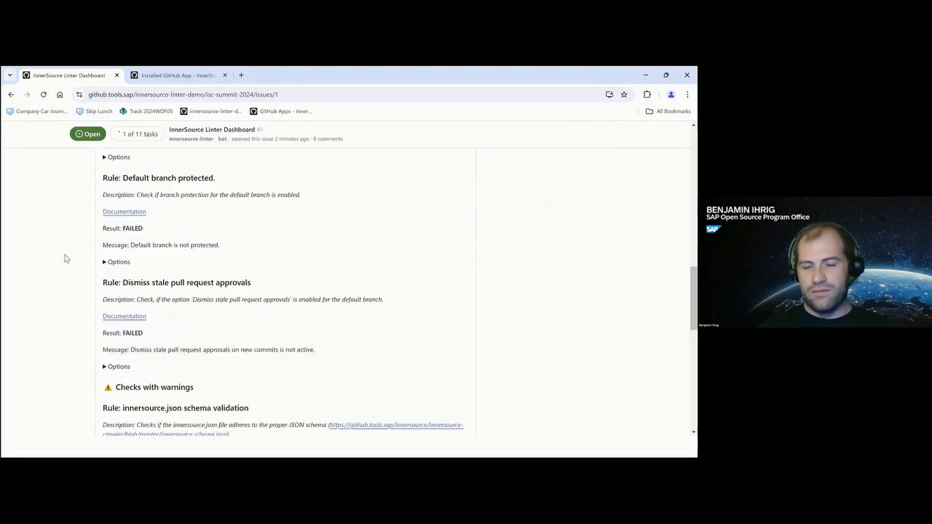
{"action": "scroll", "scroll_direction": "down", "scroll_amount": 3}
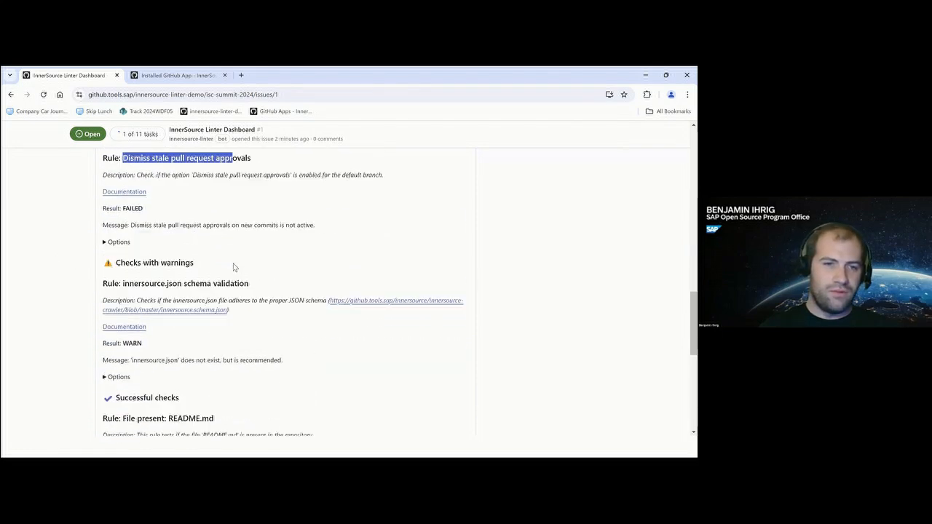
{"action": "scroll", "scroll_direction": "down", "scroll_amount": 3}
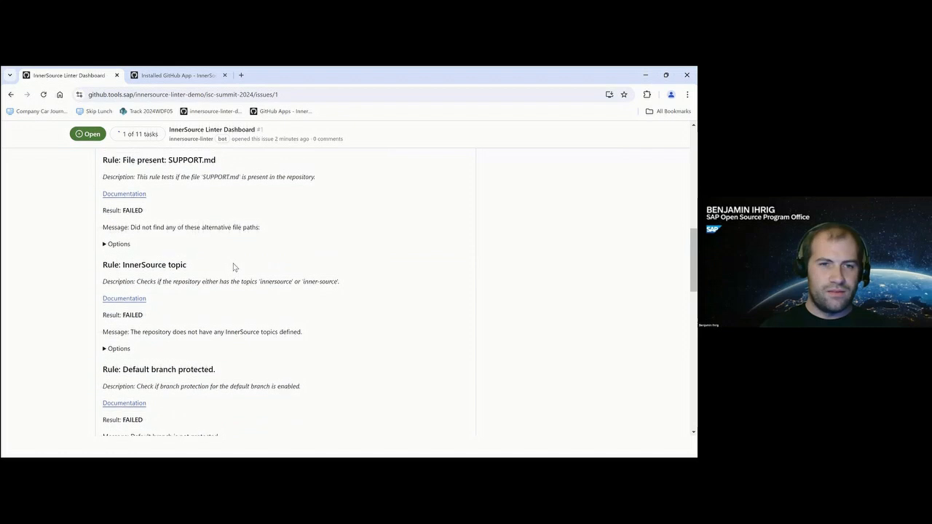
{"action": "scroll", "scroll_direction": "down", "scroll_amount": 3}
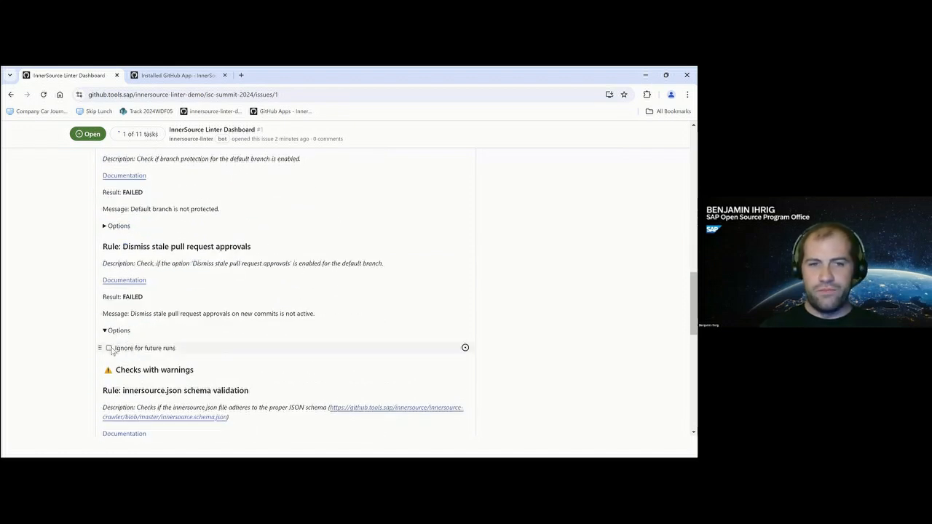
{"action": "left_click", "coordinate": [109, 348]}
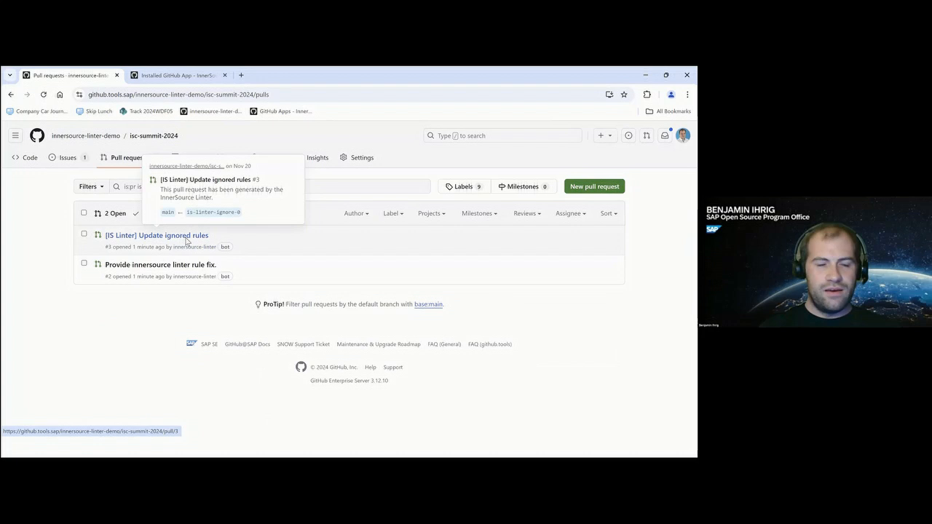
Step: Open pull request #3 '[IS Linter] Update ignored rules' and view its changed files
{"action": "left_click", "coordinate": [157, 234]}
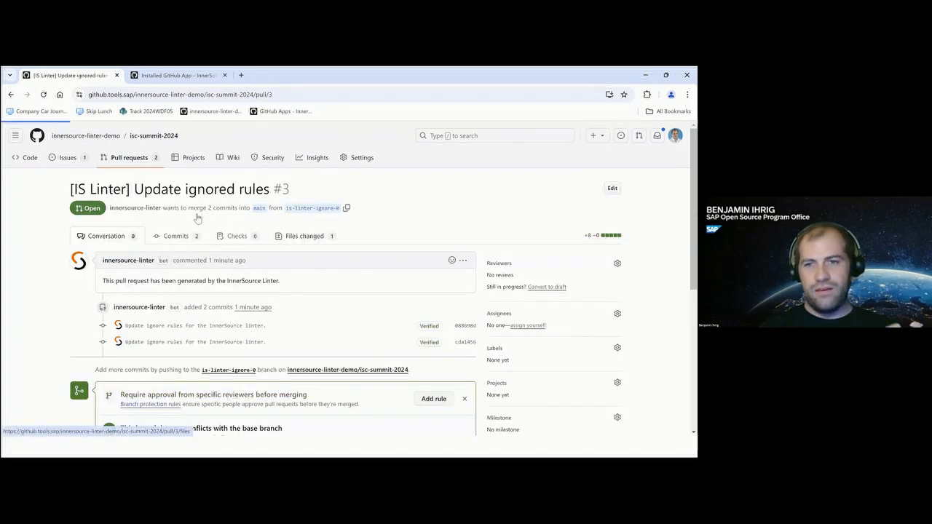
{"action": "left_click", "coordinate": [299, 235]}
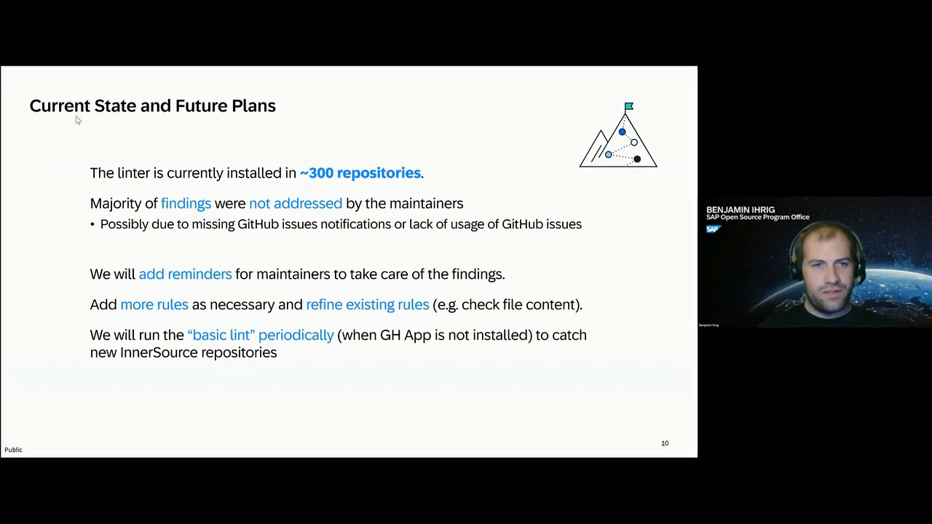
{"action": "mouse_move", "coordinate": [232, 249]}
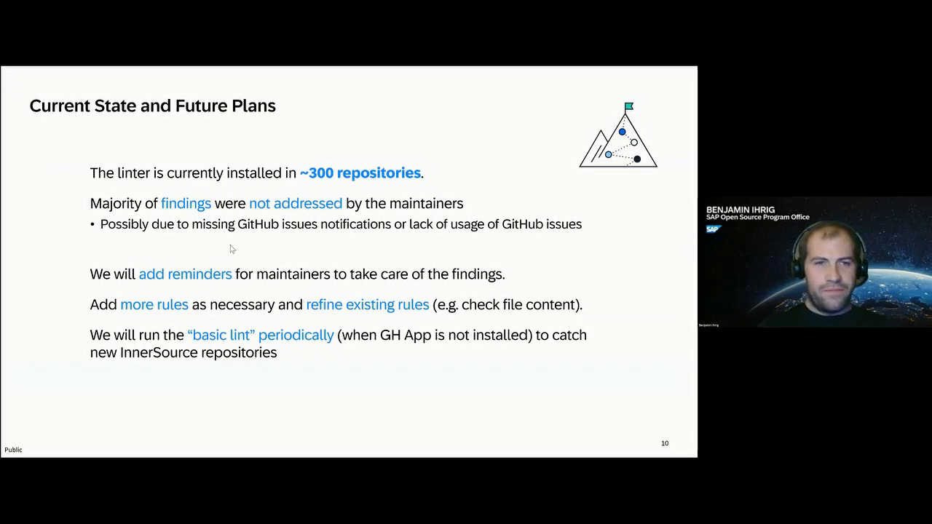